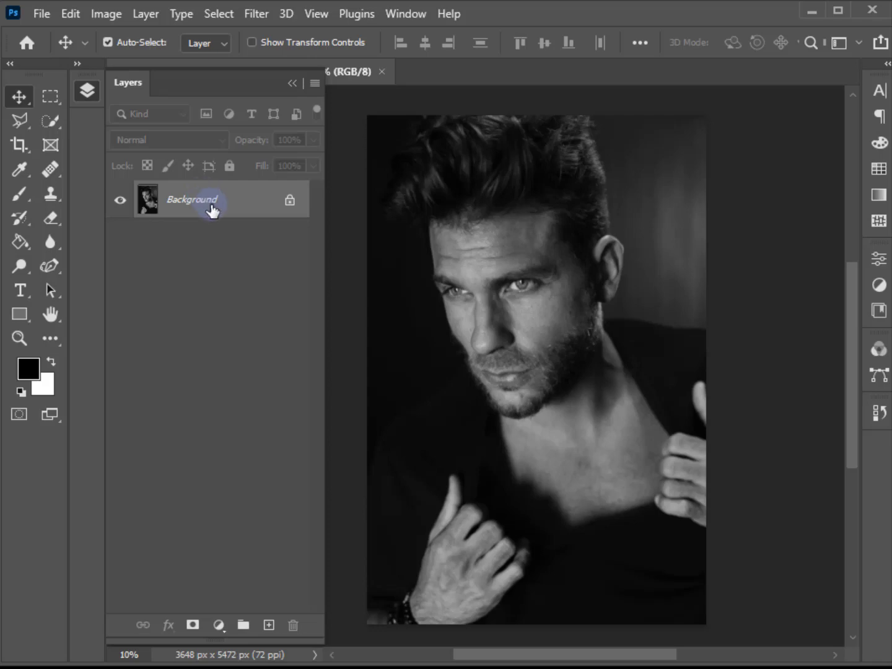
Duplicate the Background layer with Ctrl+J as a smart-object copy above the original.
key(ctrl+j)
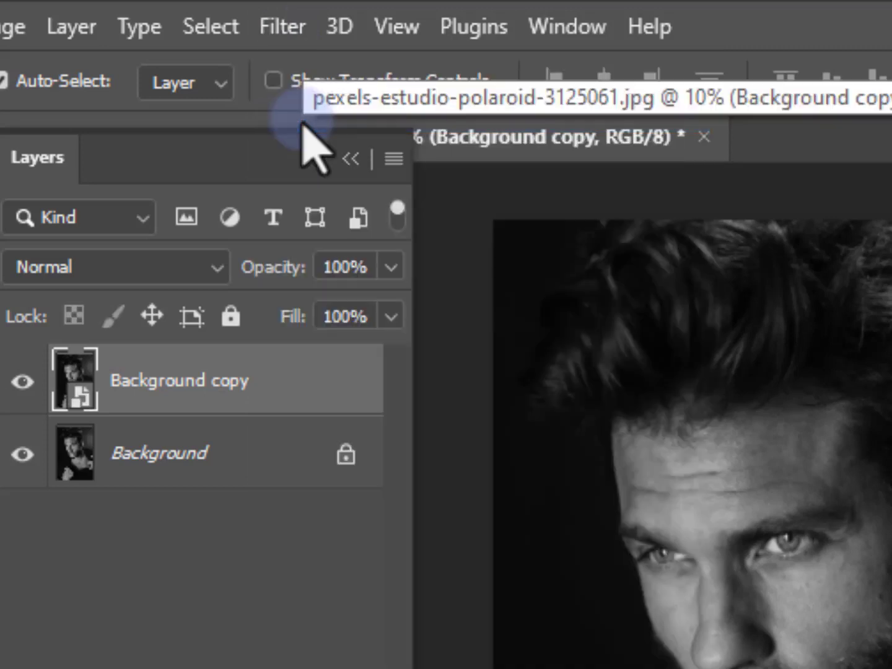
click(282, 27)
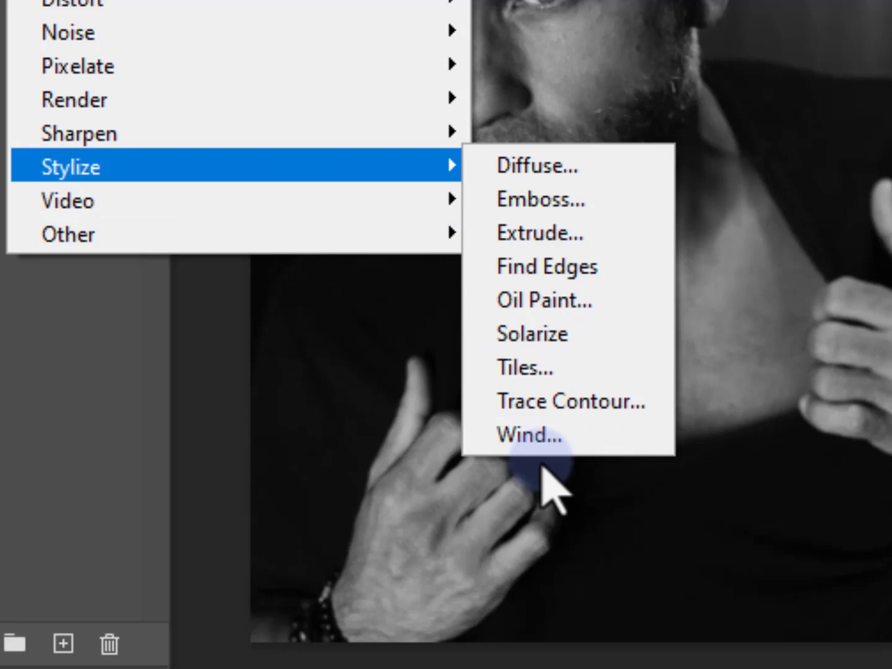
Apply a Wind smart filter using the Blast method blowing from the right.
click(531, 436)
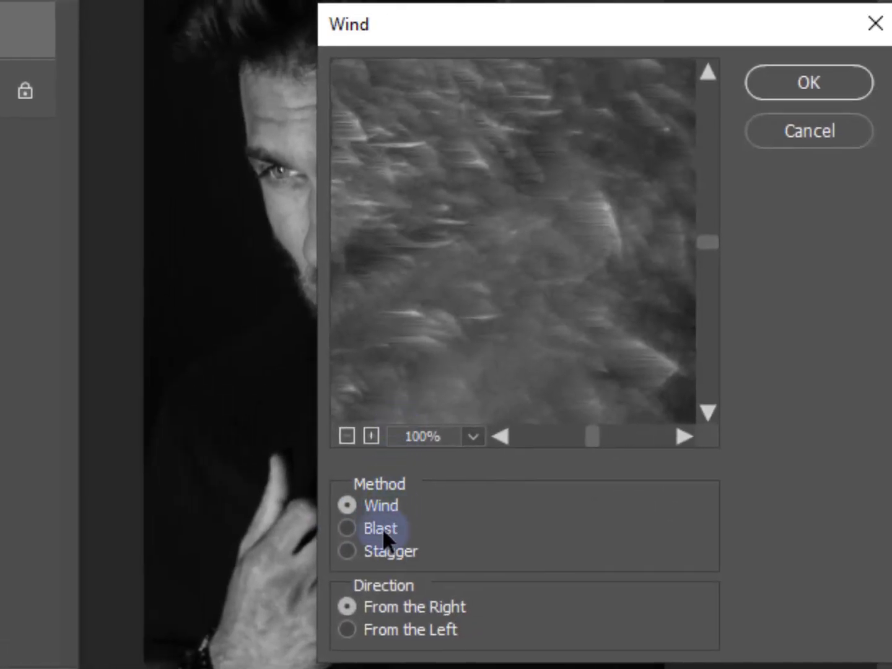
click(347, 528)
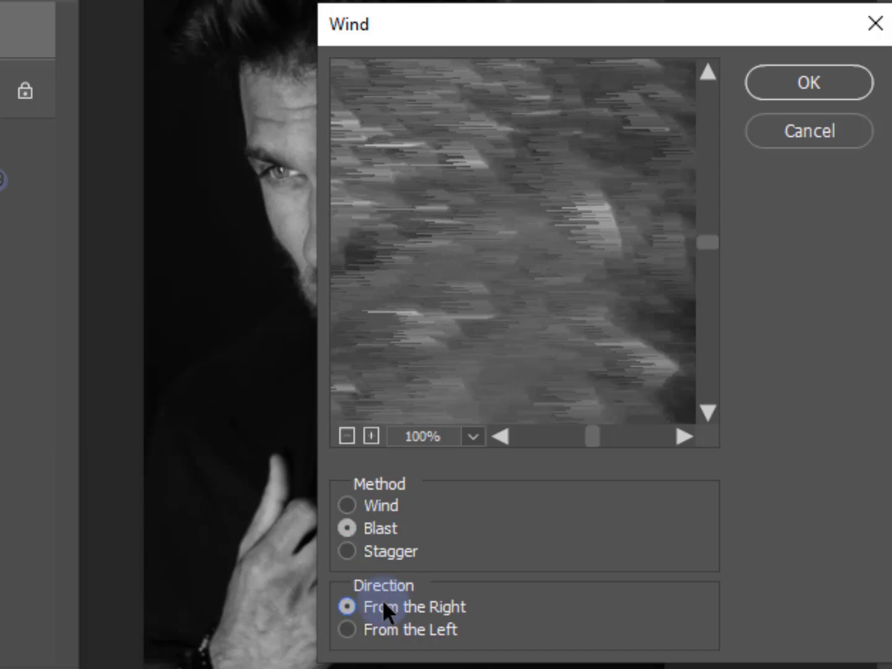
click(808, 82)
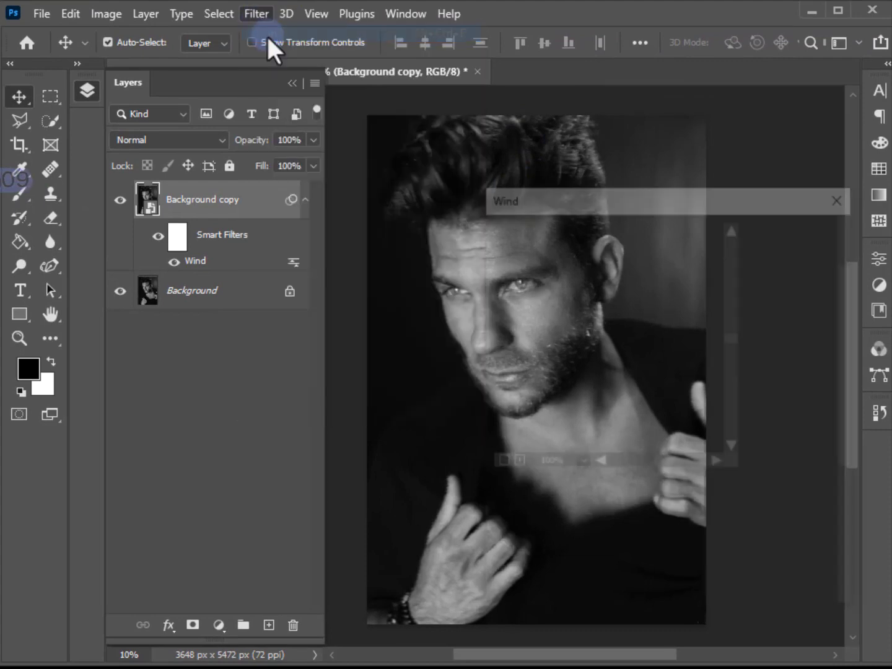
Reapply the last Wind filter repeatedly until the portrait smears into heavy horizontal streaks.
click(255, 12)
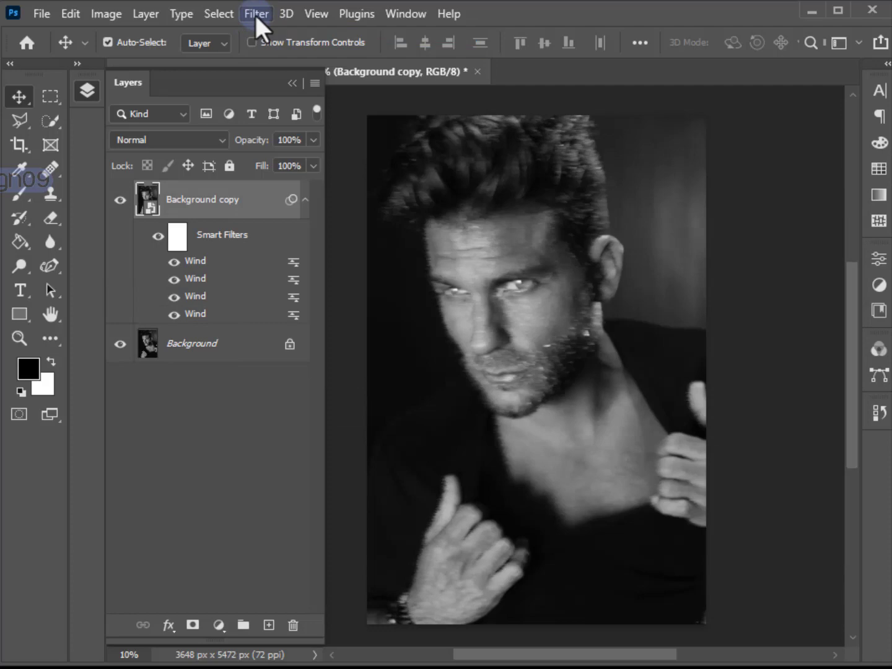
click(255, 12)
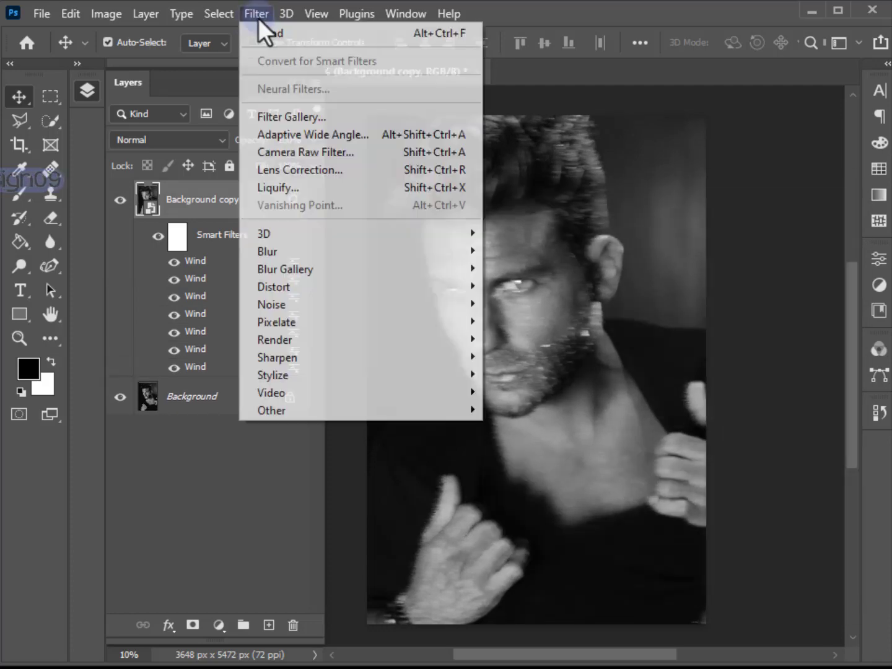
mouse_move(270, 32)
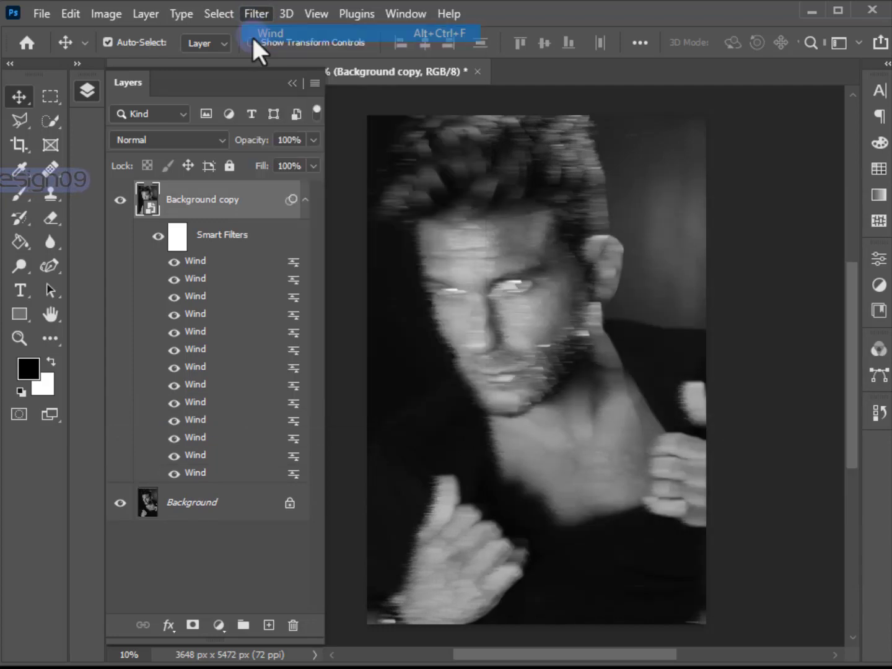
click(271, 32)
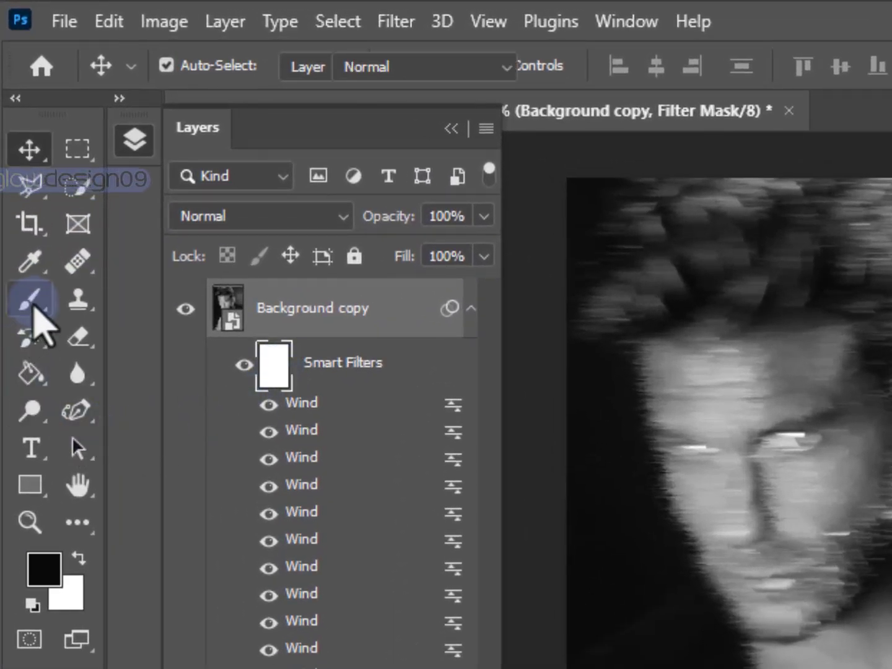
Paint black on the Smart Filters mask over the forehead, eyes, jaw, neck and lower hand.
click(30, 300)
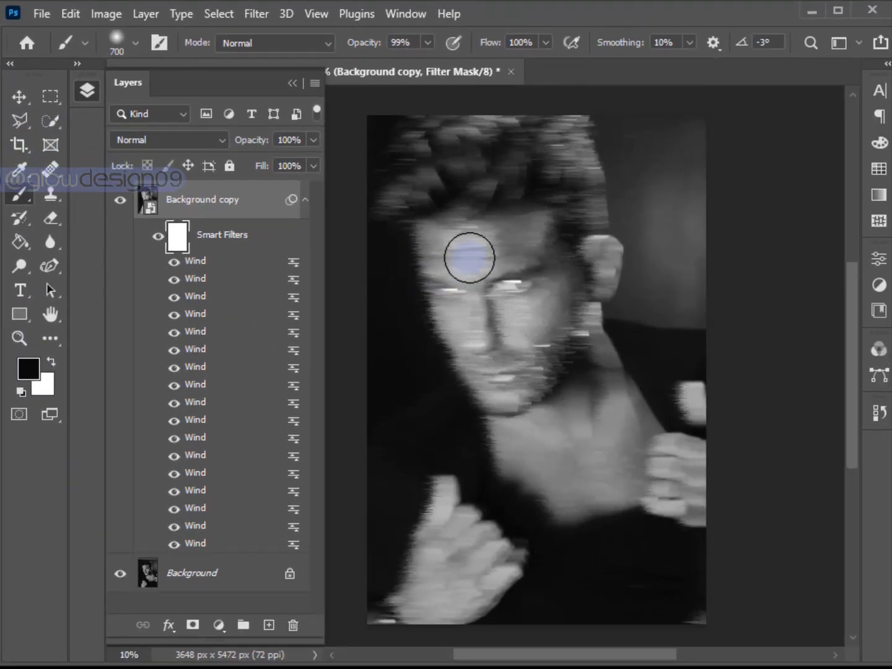
drag(470, 258, 531, 372)
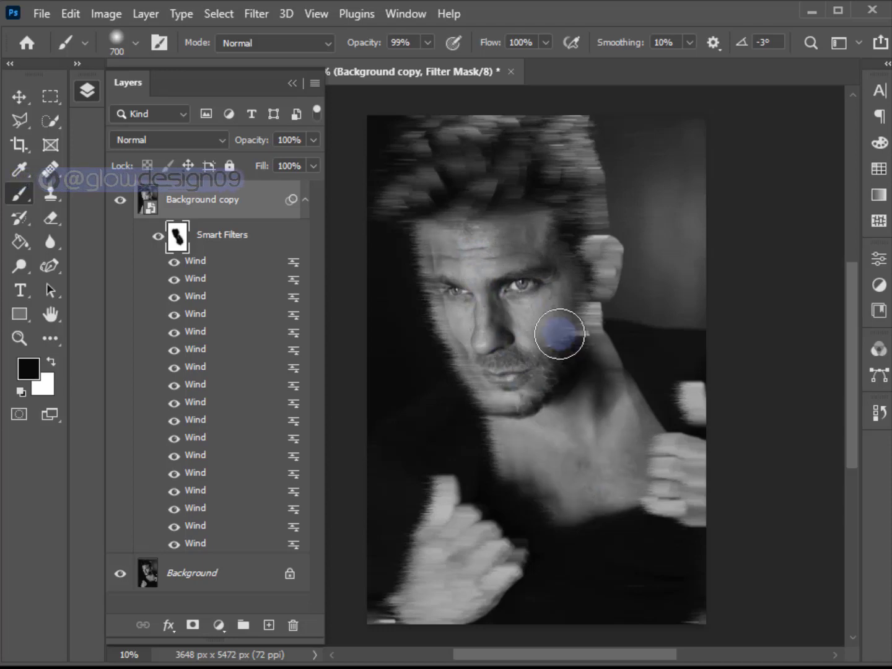
drag(560, 335, 697, 477)
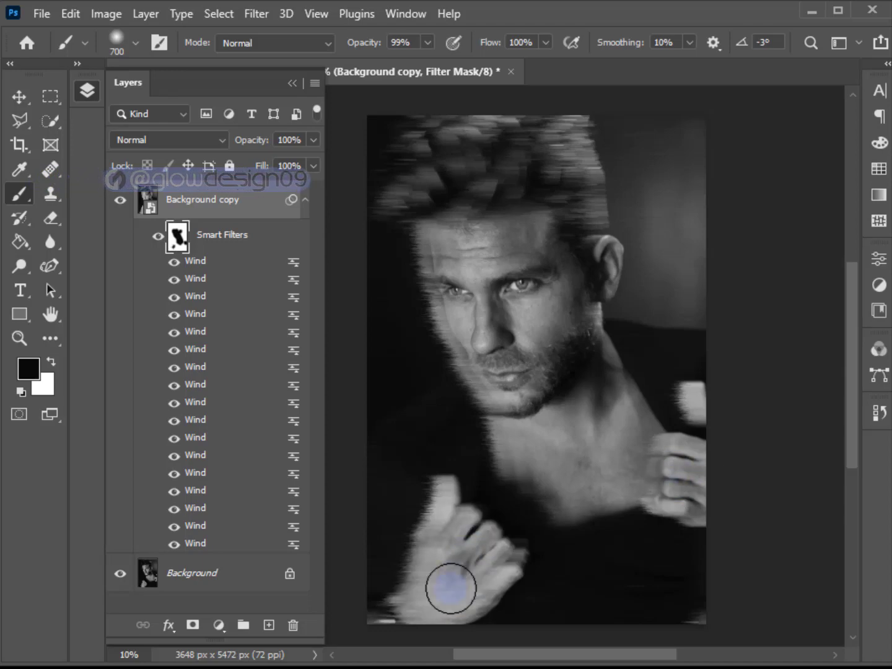
drag(453, 588, 470, 258)
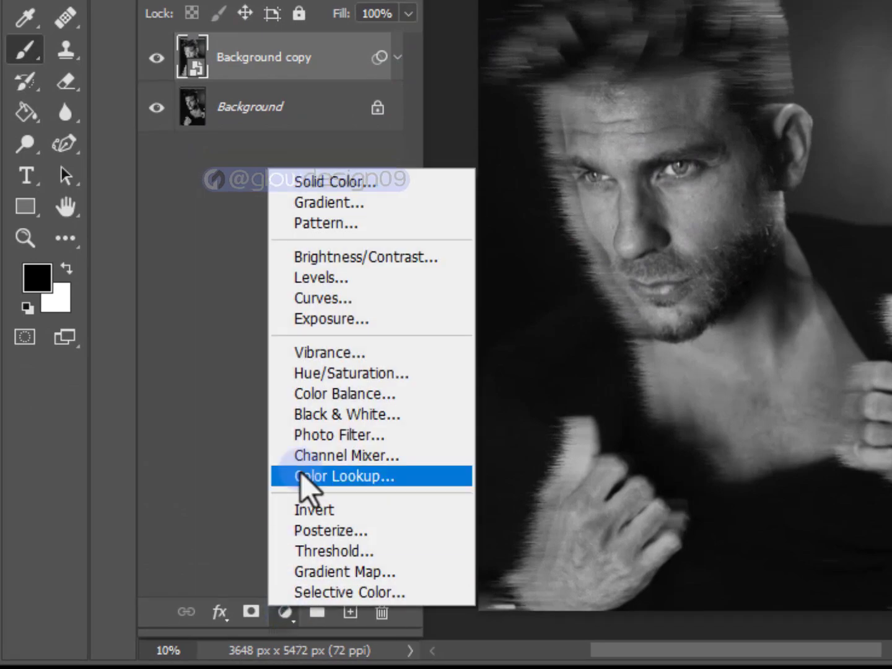
Add a black #000000 Solid Color fill layer above Background copy and start Add Noise on it.
click(334, 182)
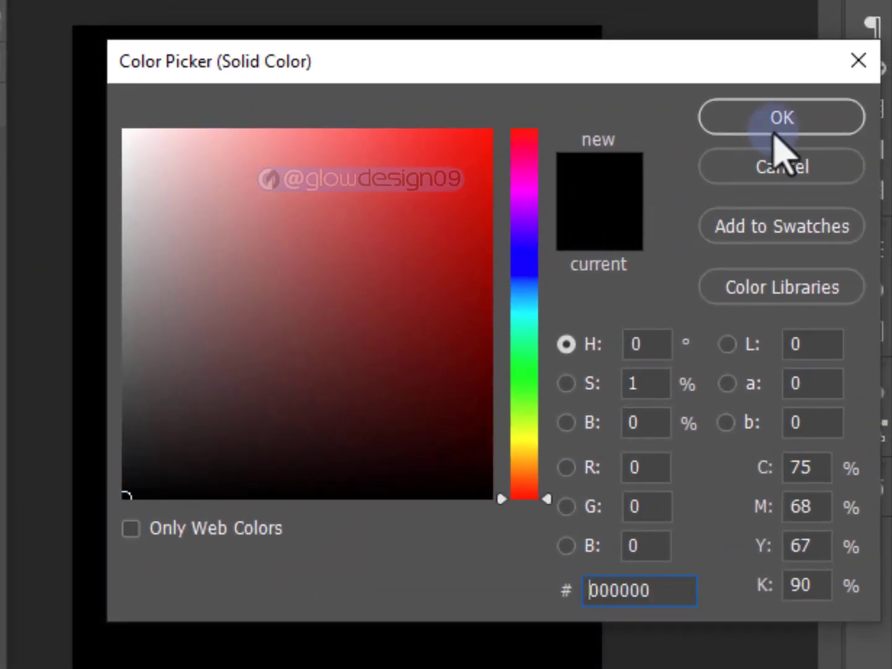
click(781, 117)
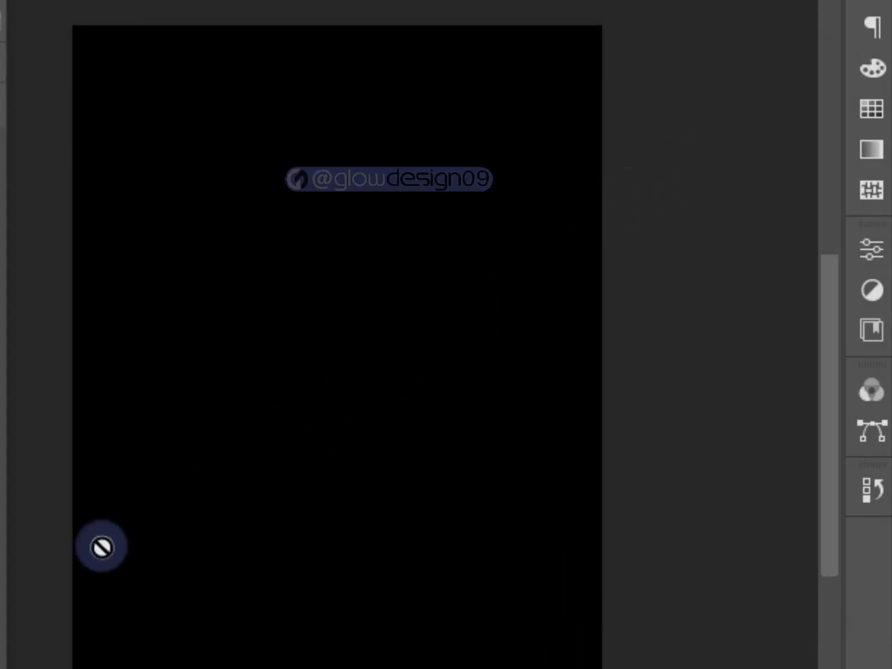
click(253, 21)
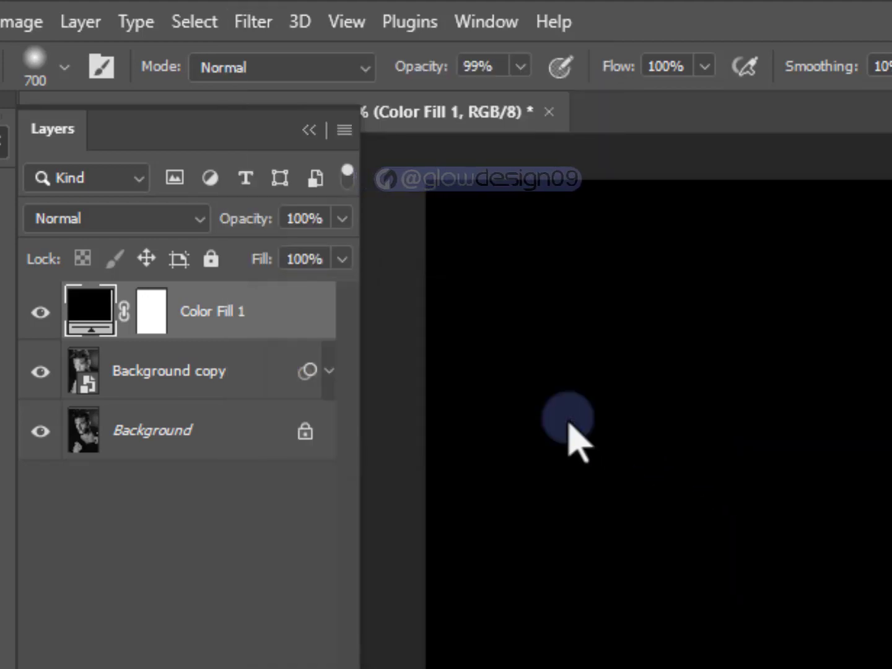
click(253, 22)
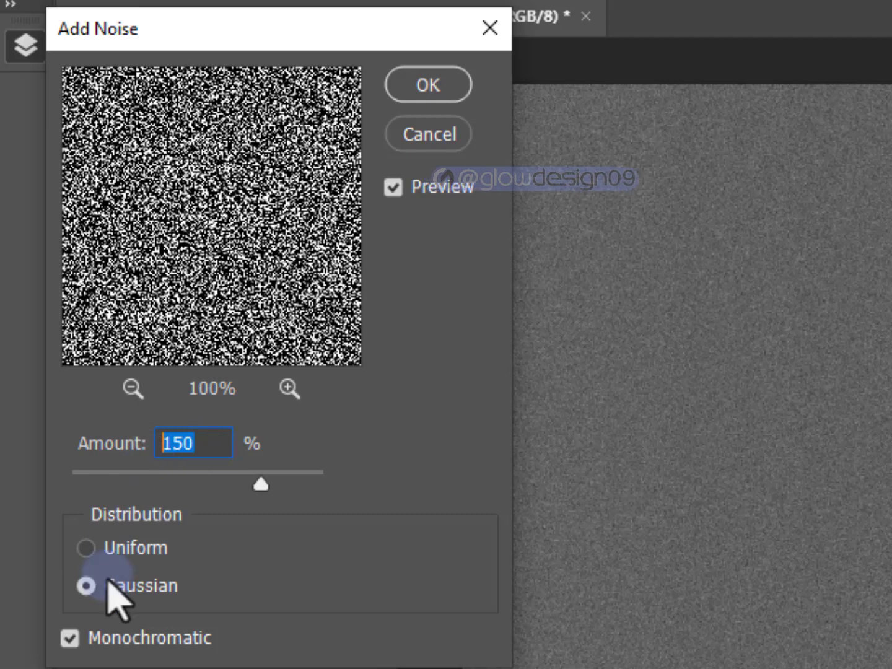
Make the noise 150% Gaussian monochromatic at 5% opacity, then add a Gradient Map adjustment layer.
click(427, 84)
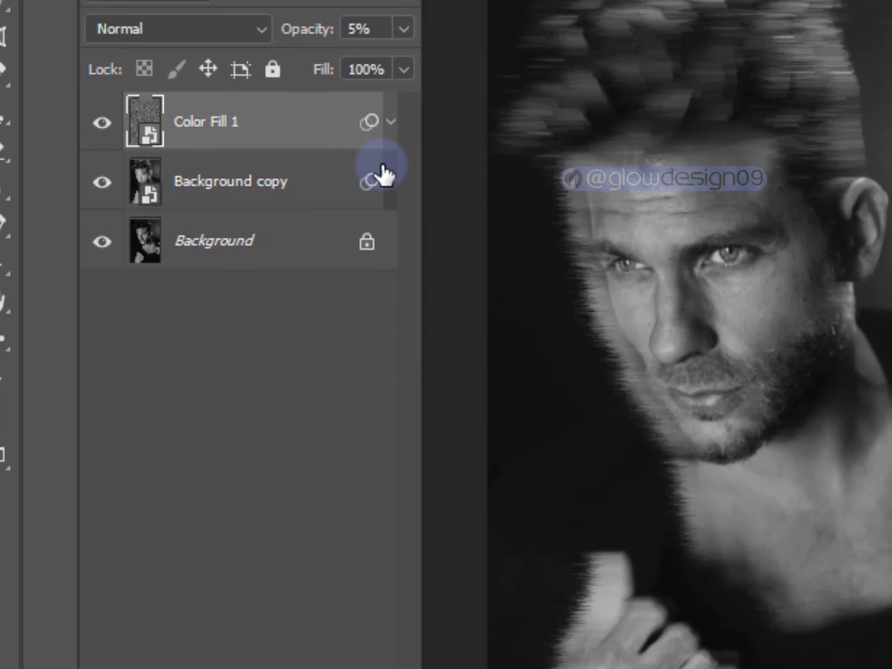
click(297, 630)
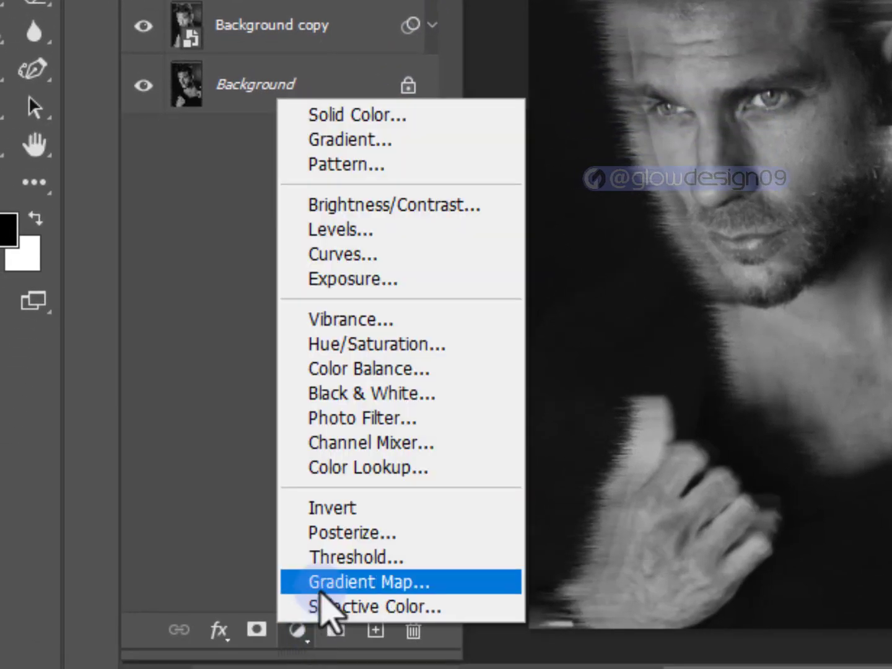
click(367, 583)
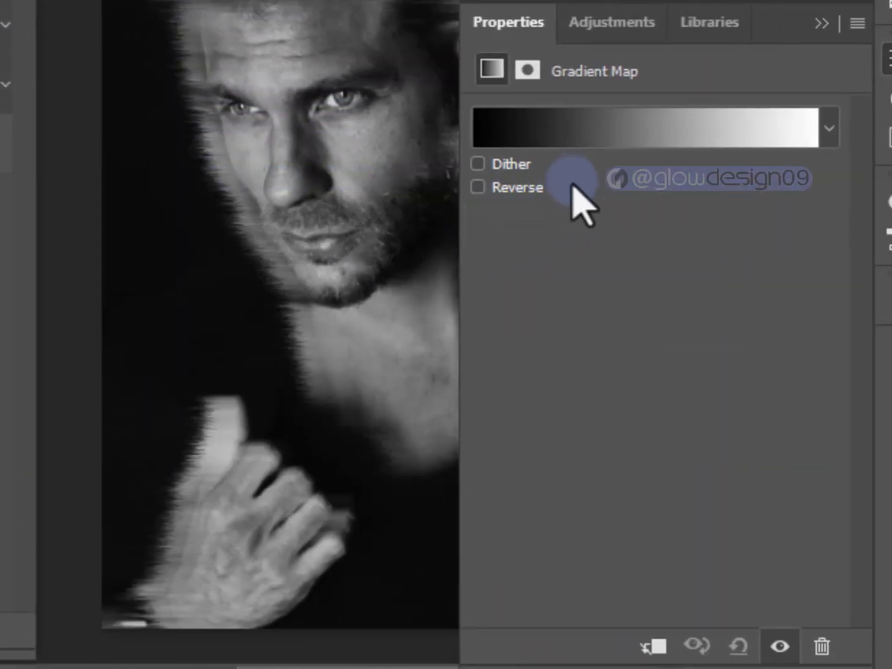
click(655, 128)
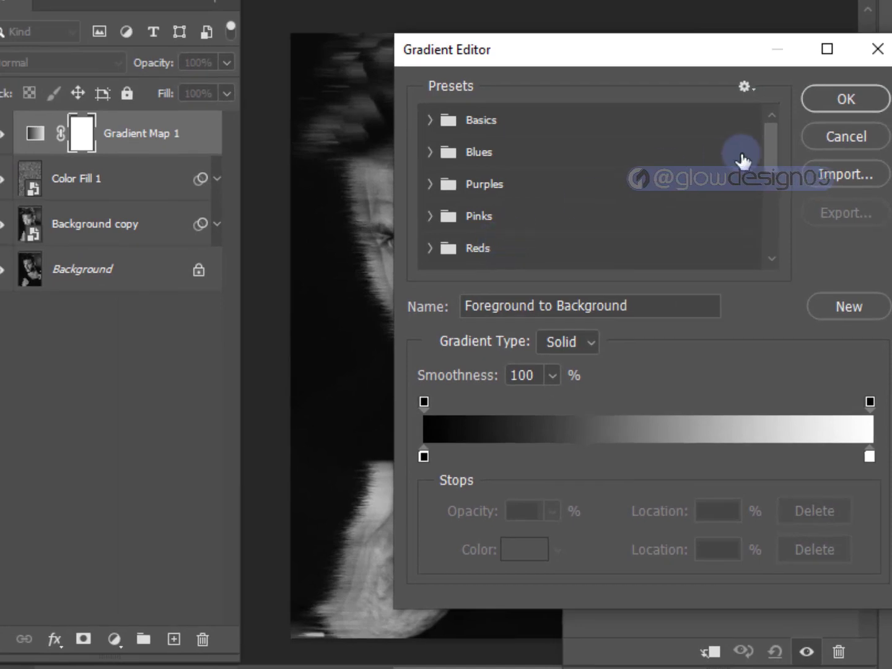
scroll(down, 3)
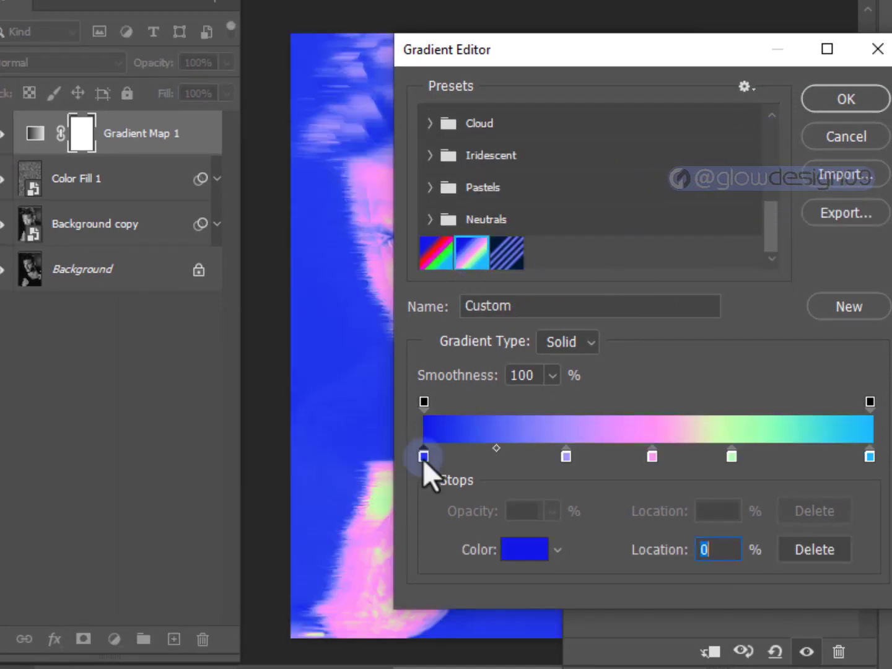
Build a custom gradient from blue through pink ffa3f5 to cyan 00c4ff for the map.
click(523, 550)
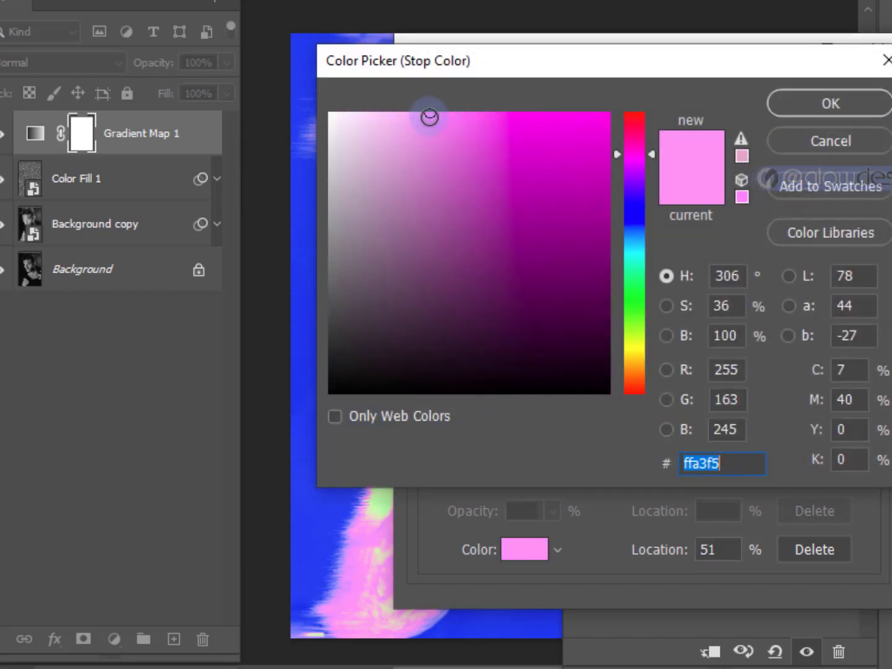
click(829, 103)
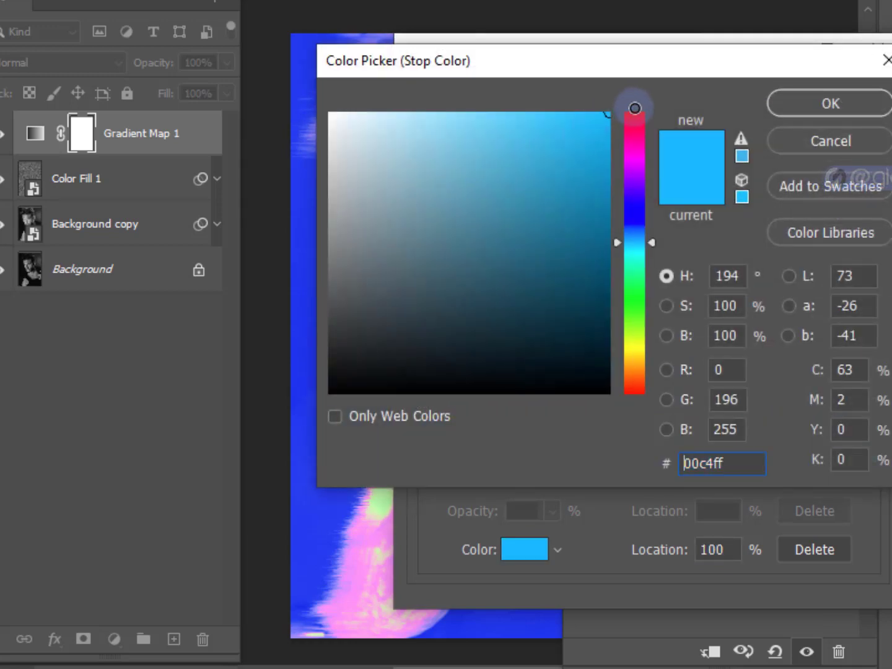
click(828, 103)
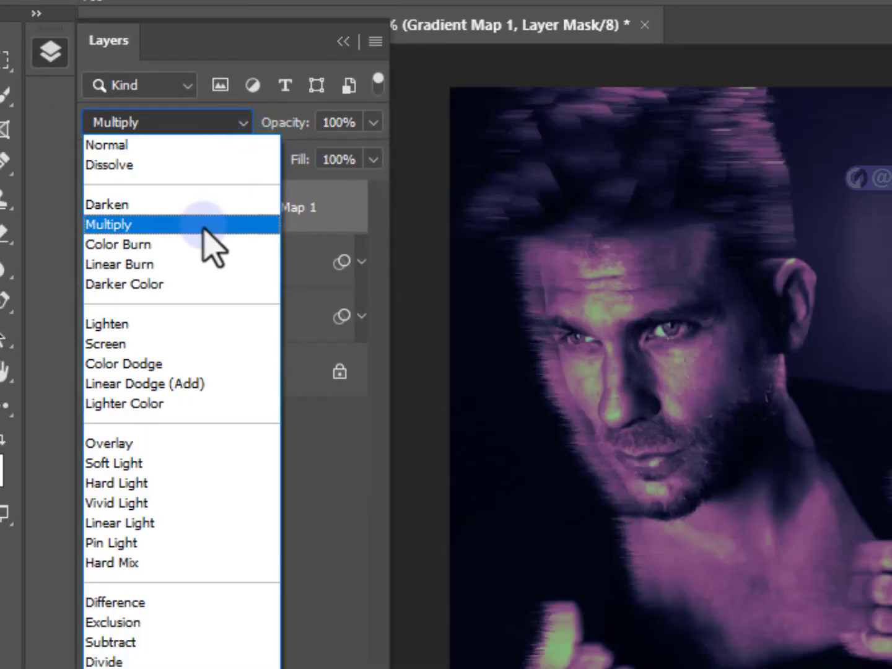
Set Gradient Map 1 to the Multiply blend mode for a muted purple-green tint.
click(109, 225)
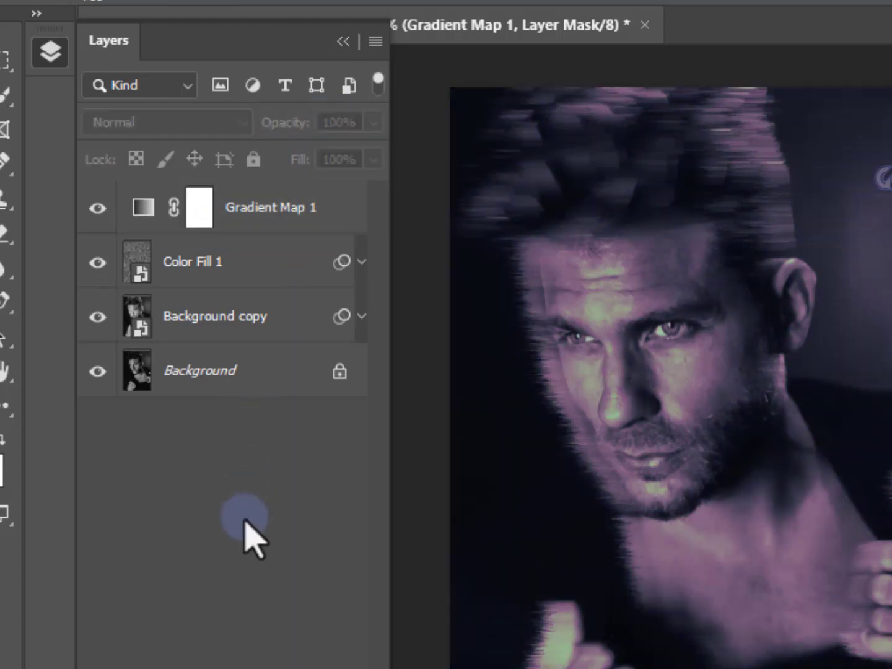
Merge the streak, noise and tint layers with Ctrl+E and apply Sharpen twice.
click(214, 315)
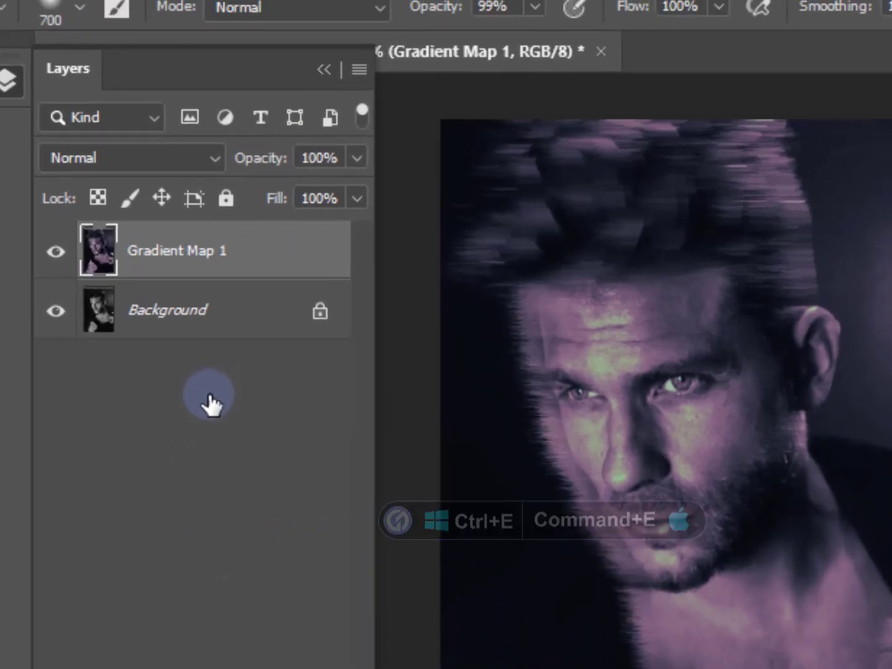
click(93, 11)
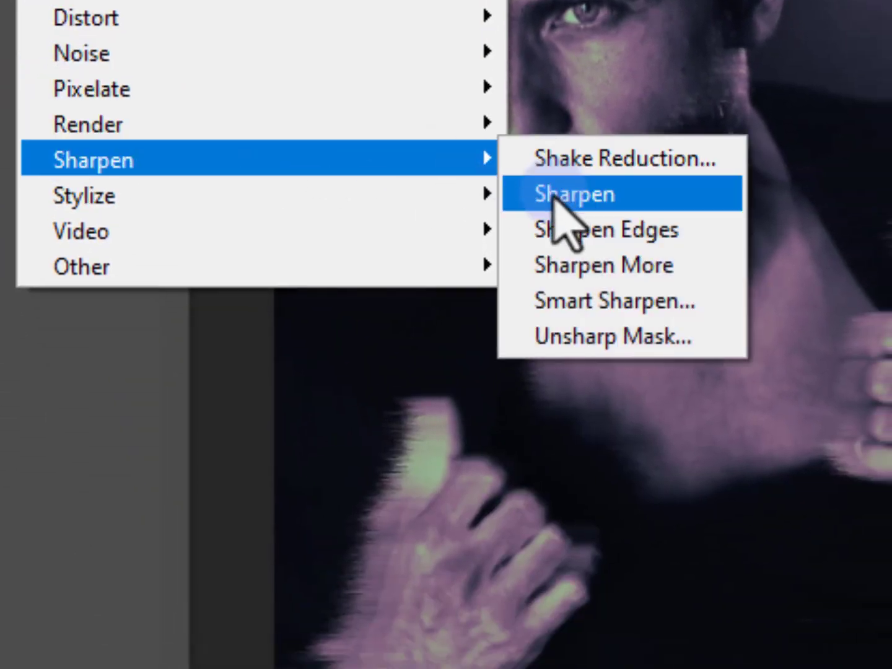
click(574, 193)
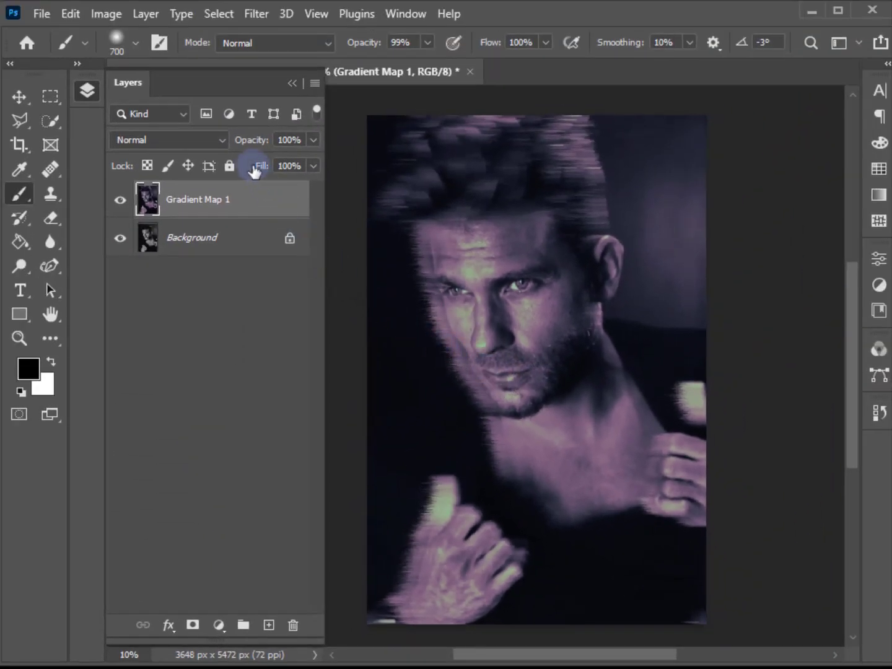
click(256, 12)
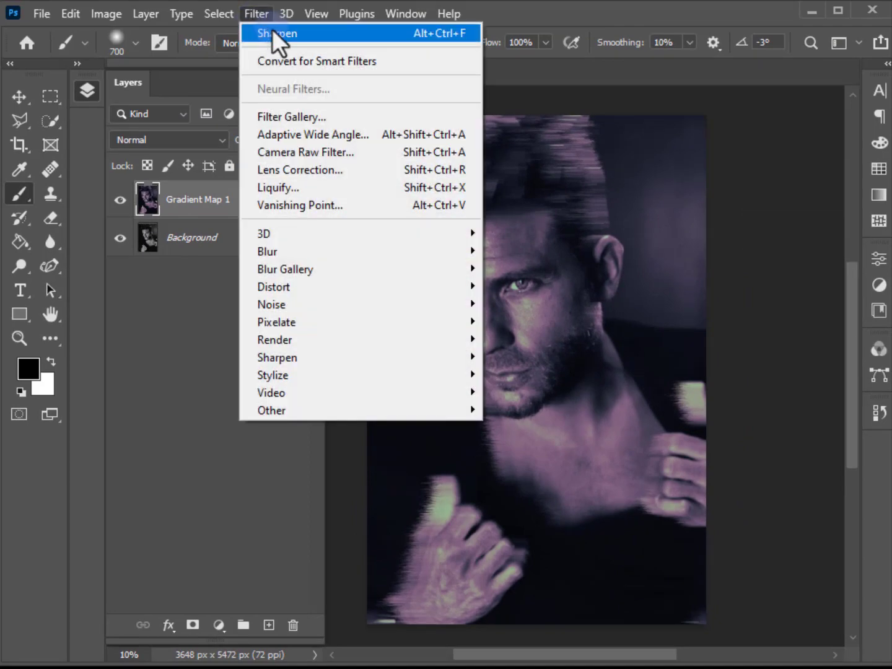